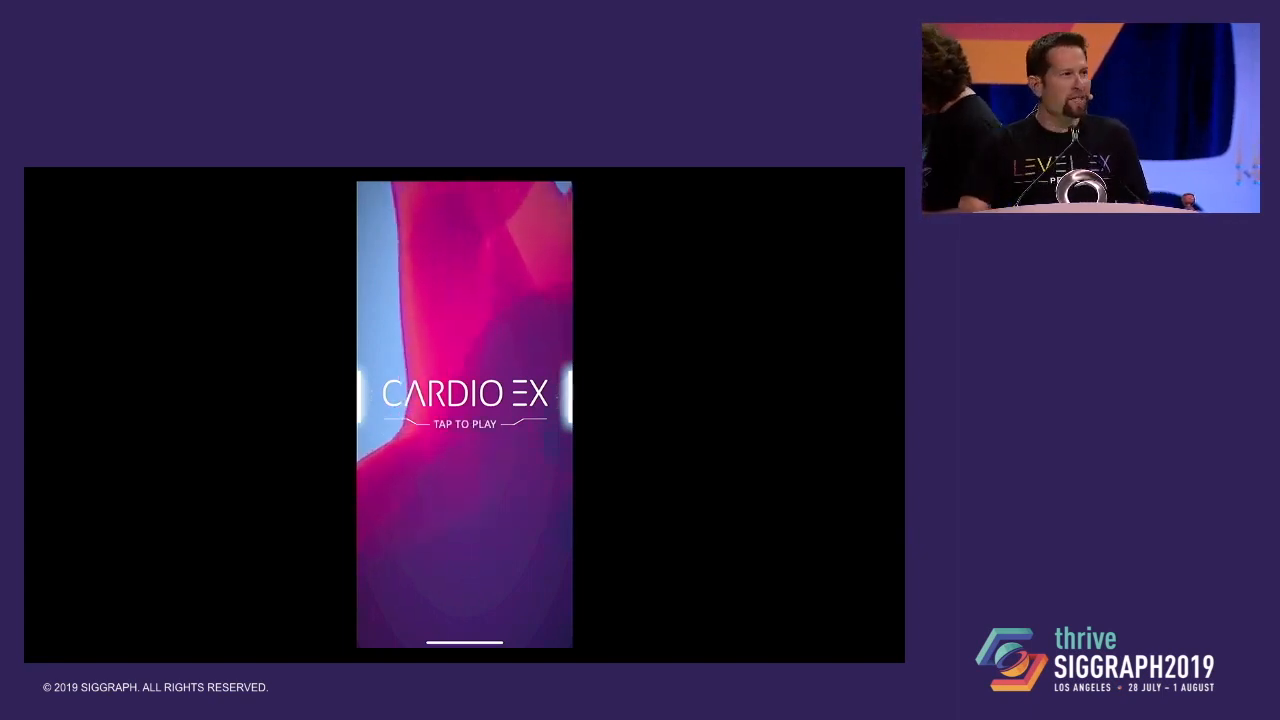
- Start the game from the title screen and browse World 1's level map
click(464, 418)
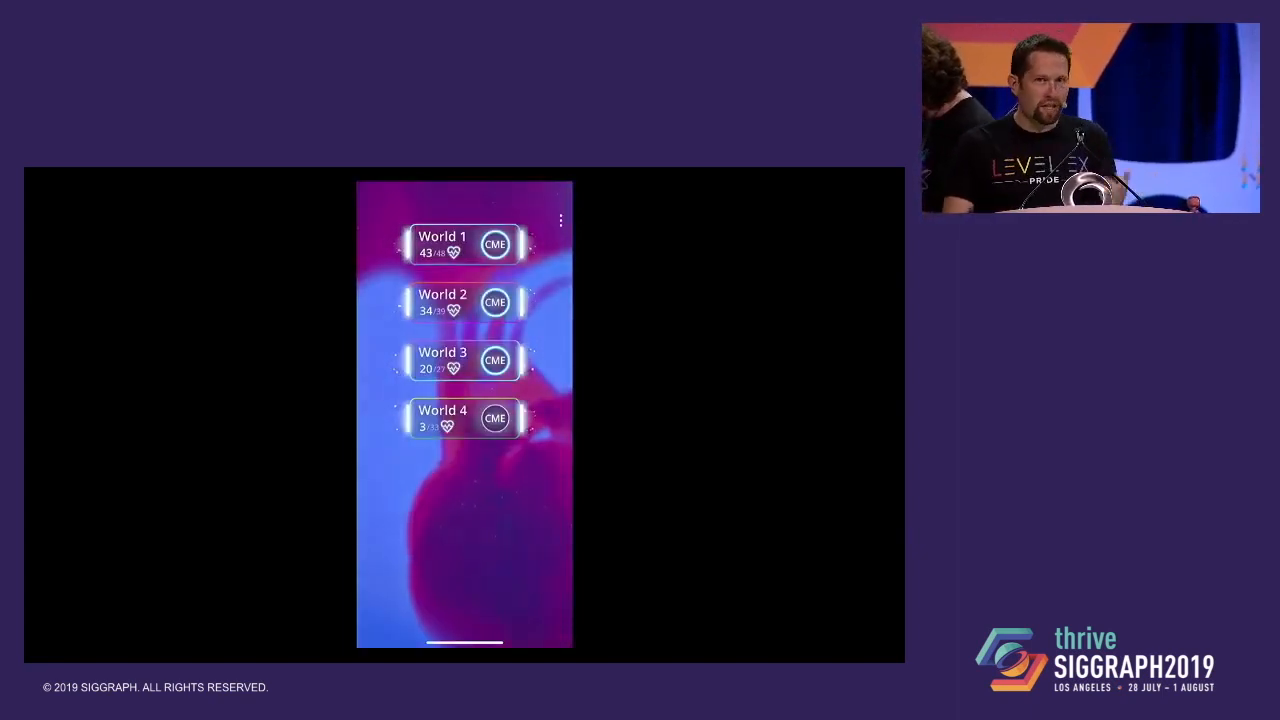
click(442, 244)
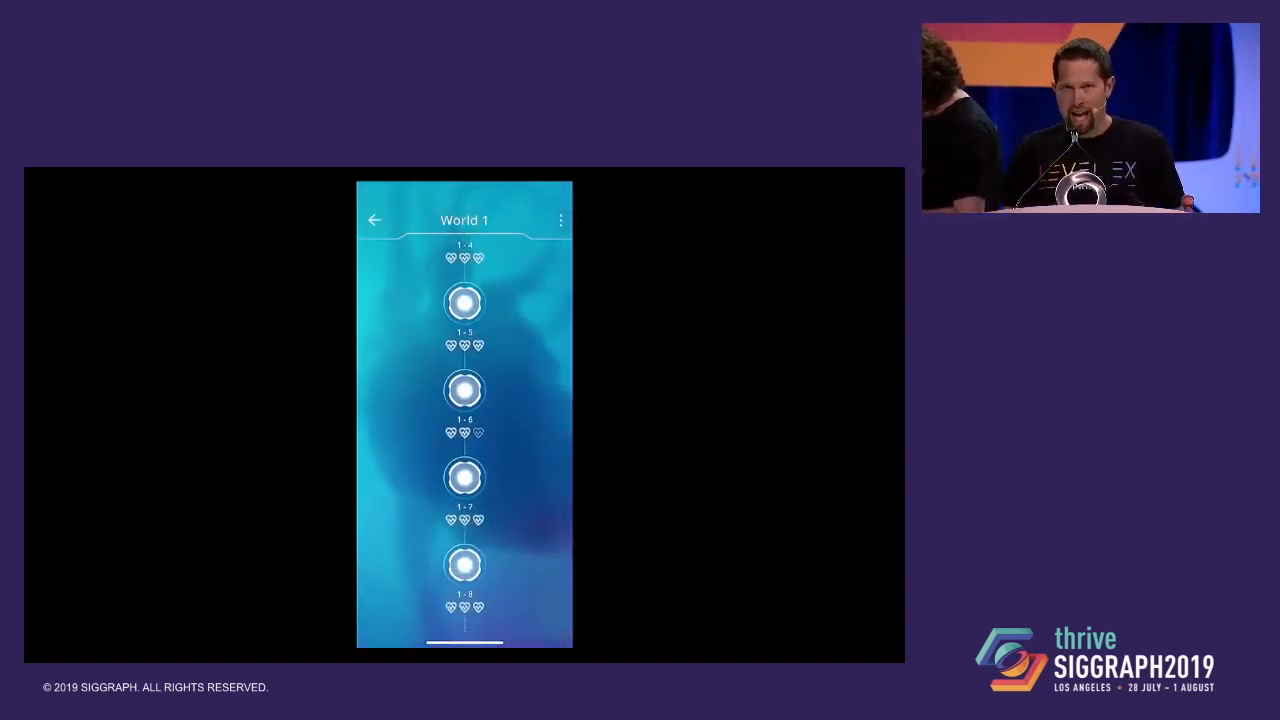
scroll(down, 3)
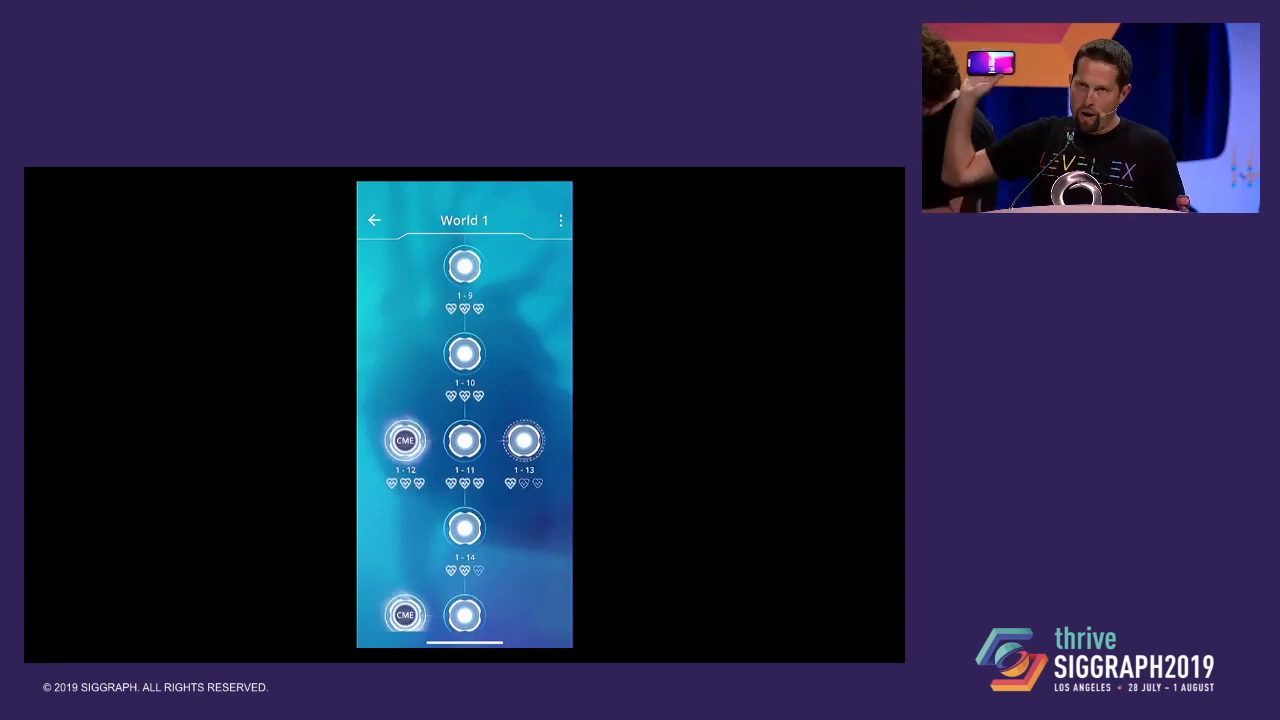
- Begin a World 1 level to reach the X-ray artery view and its device menu
click(404, 440)
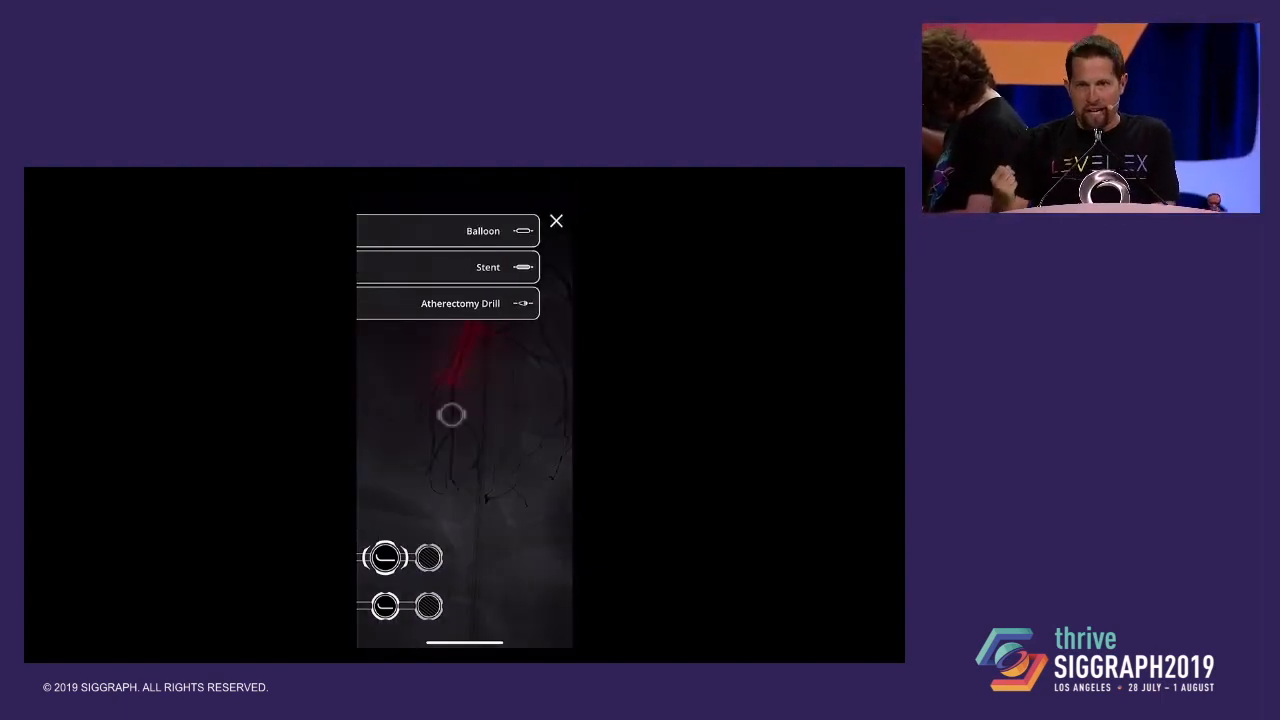
- Equip a stent with a chosen diameter and length
click(488, 268)
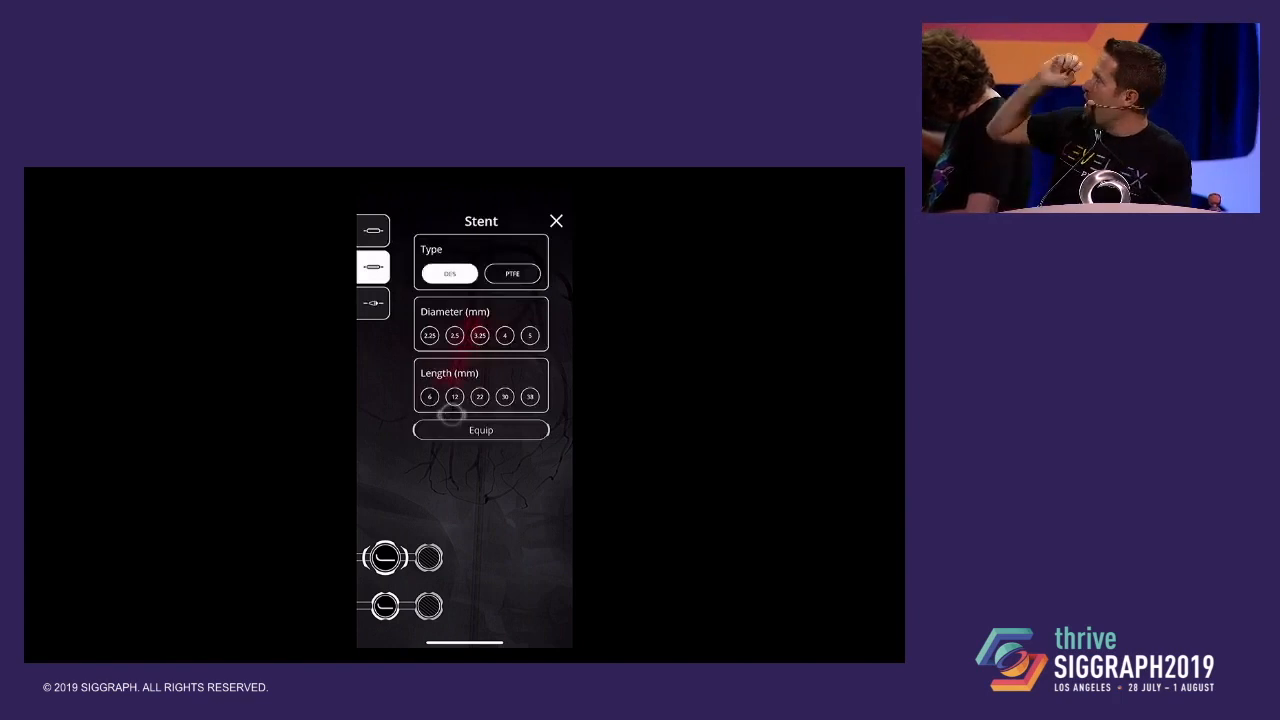
click(454, 396)
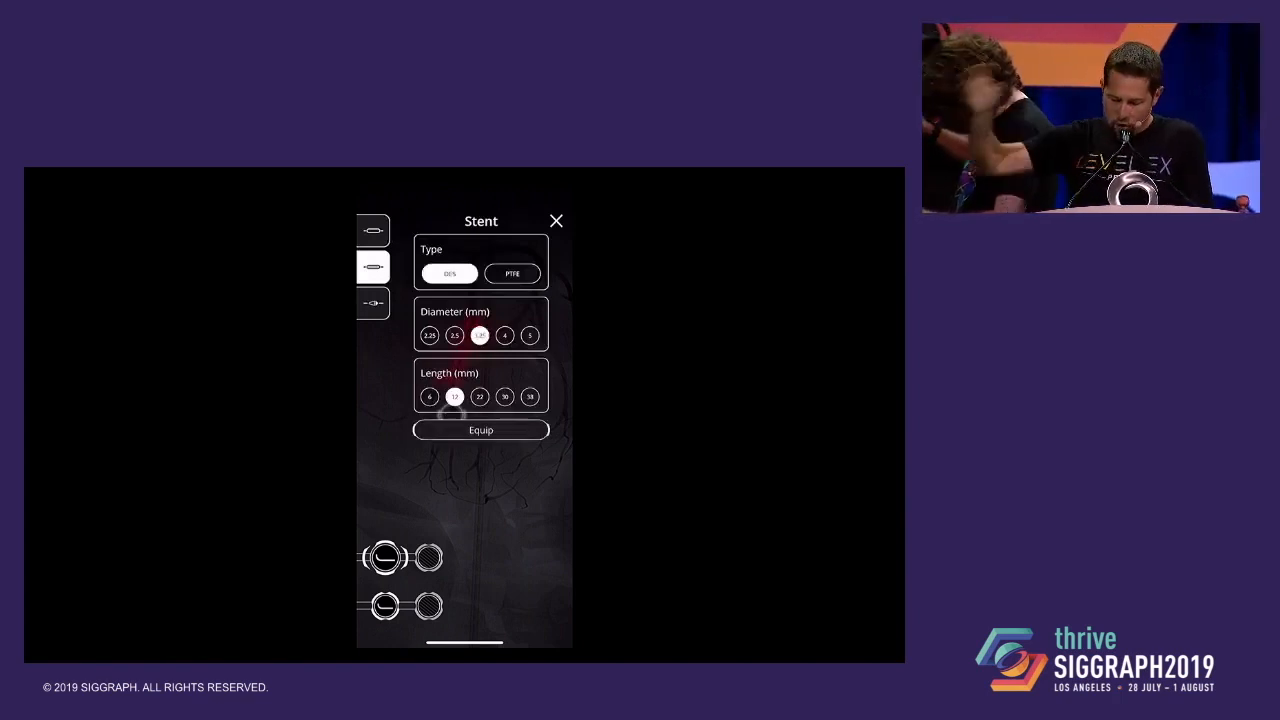
click(480, 428)
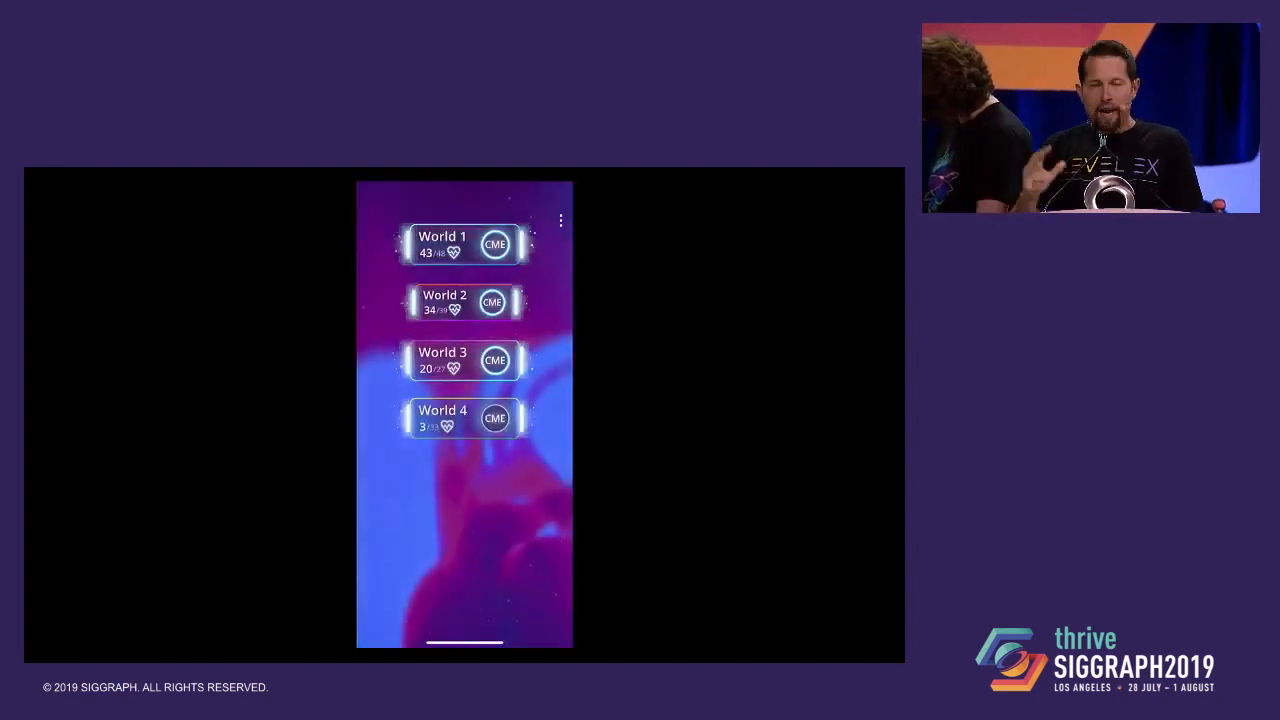
- Enter another world's procedure to reach its artery view and device menu
click(444, 302)
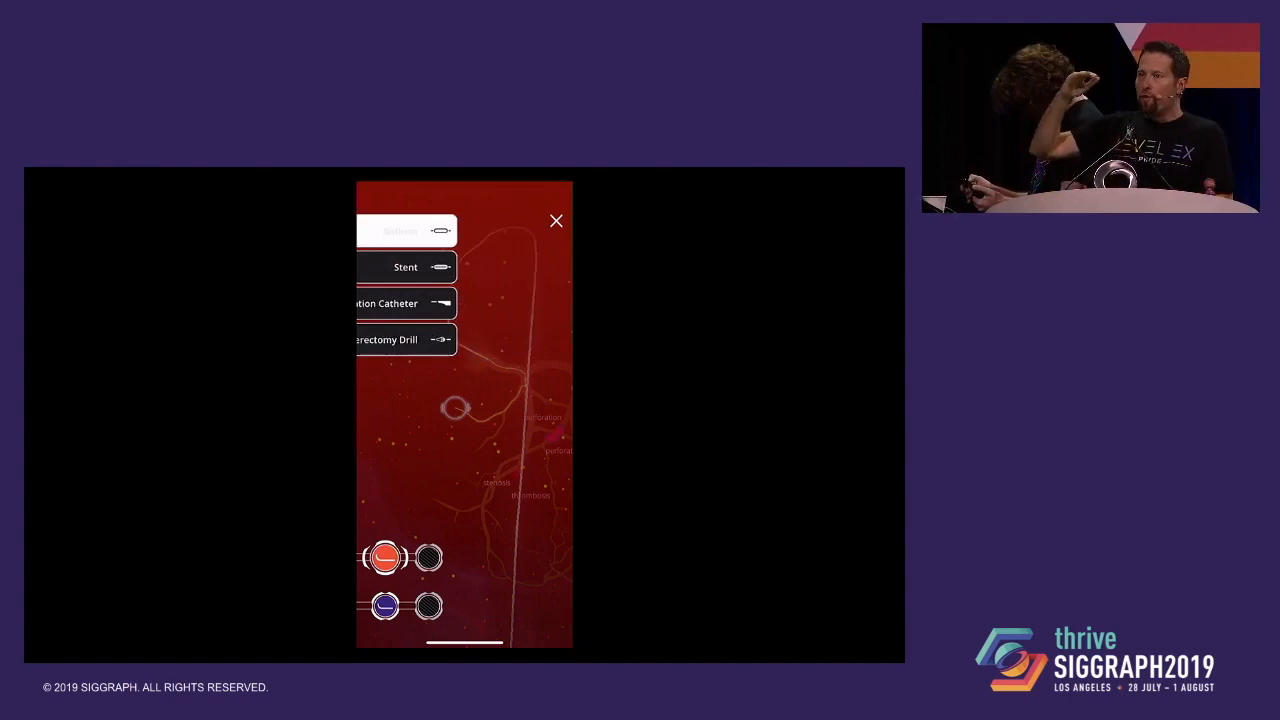
- Choose a device from the menu to finish the procedure
click(400, 230)
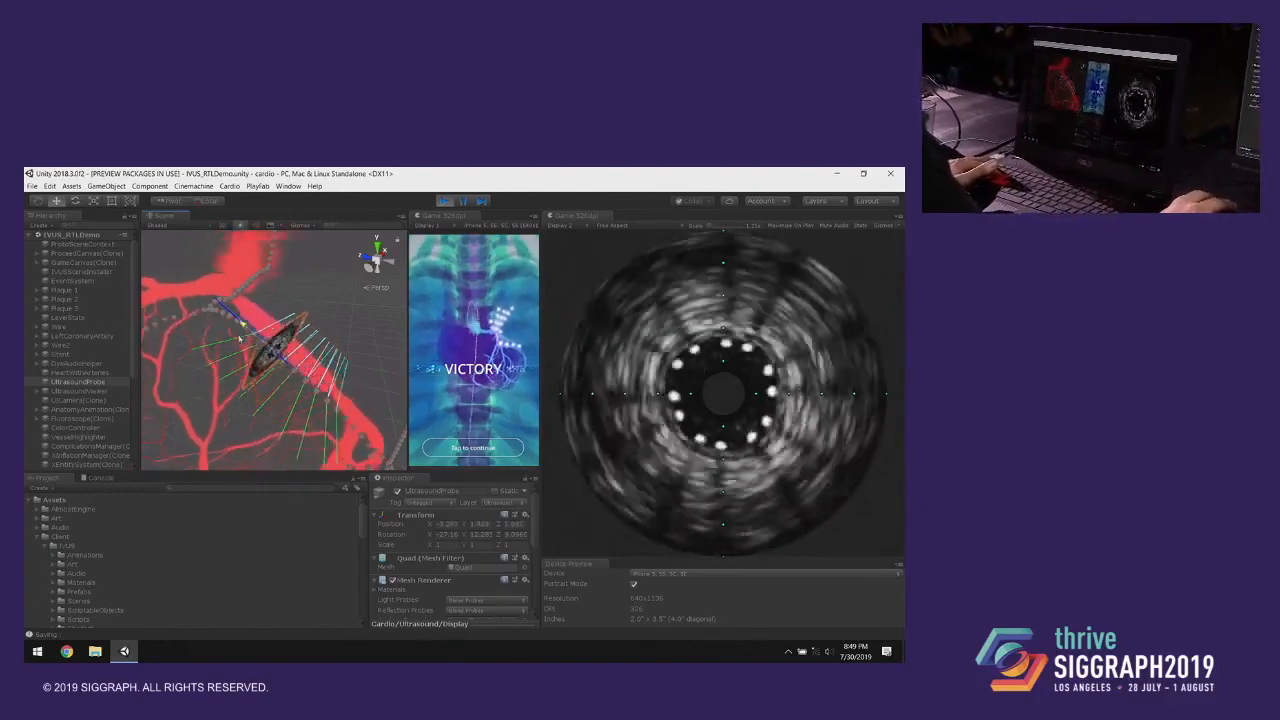
right_click(416, 516)
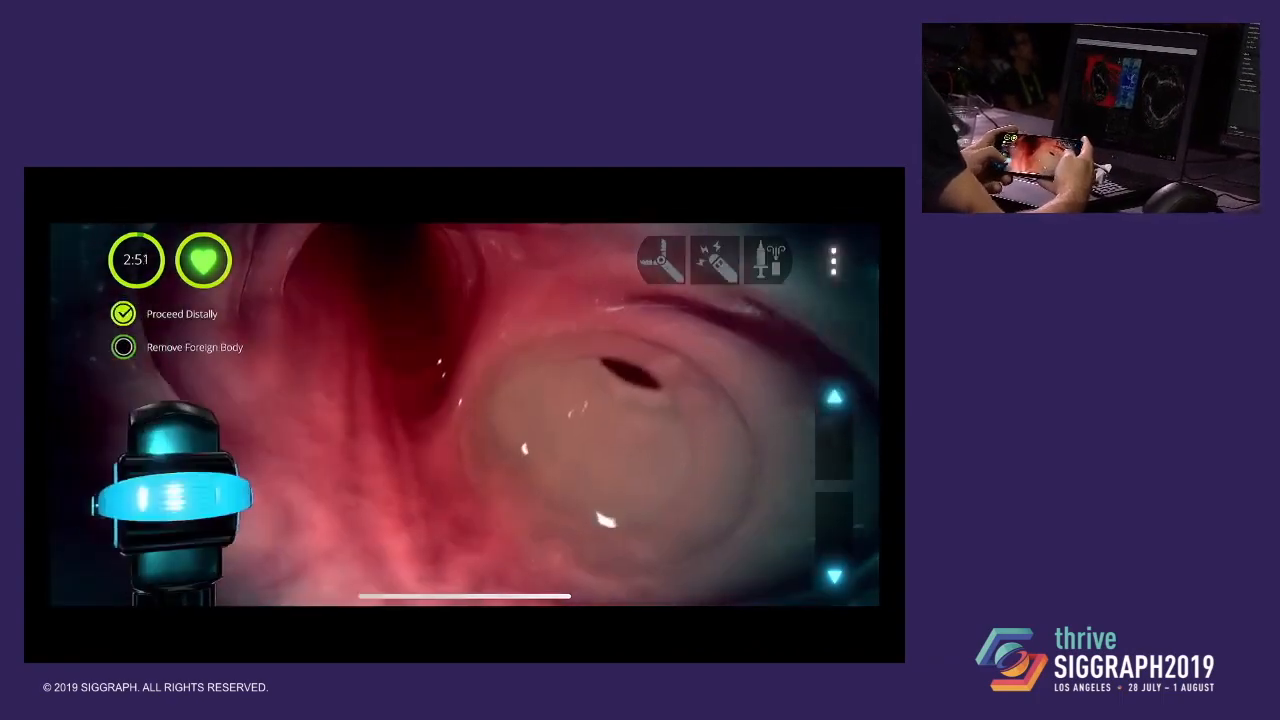
- Bring up the Saline + Suction tool options from the top toolbar
click(768, 258)
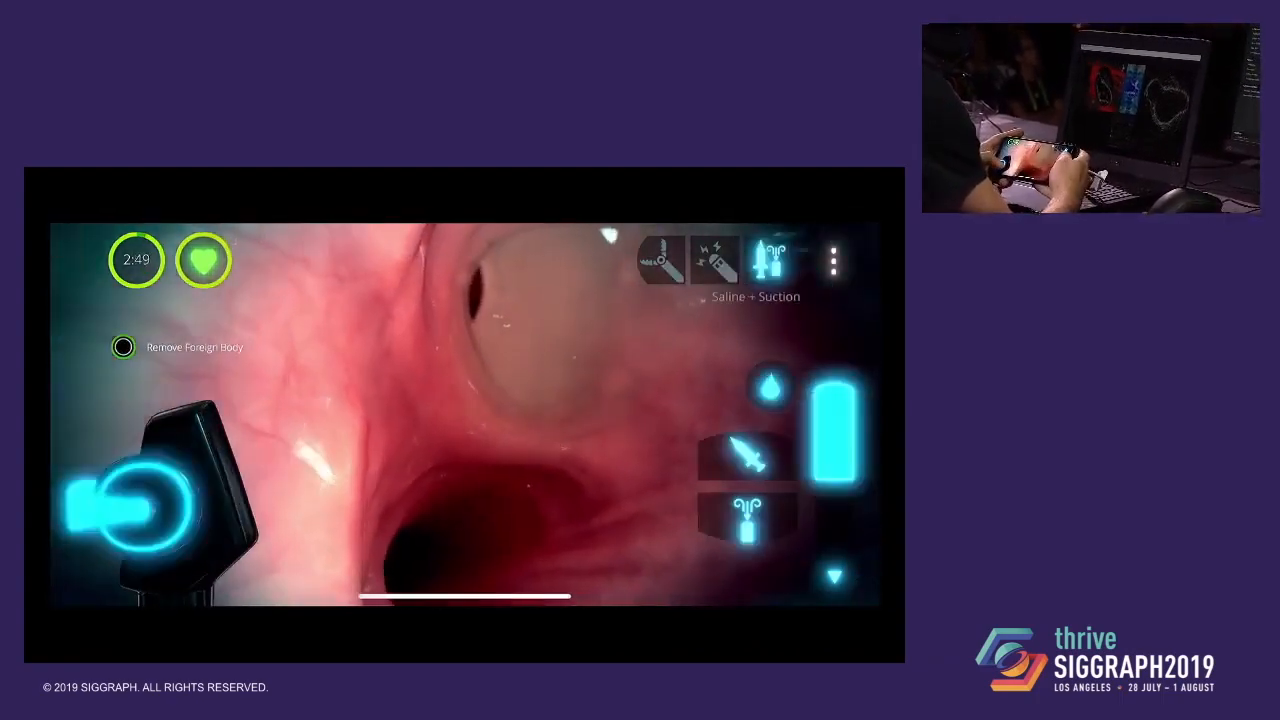